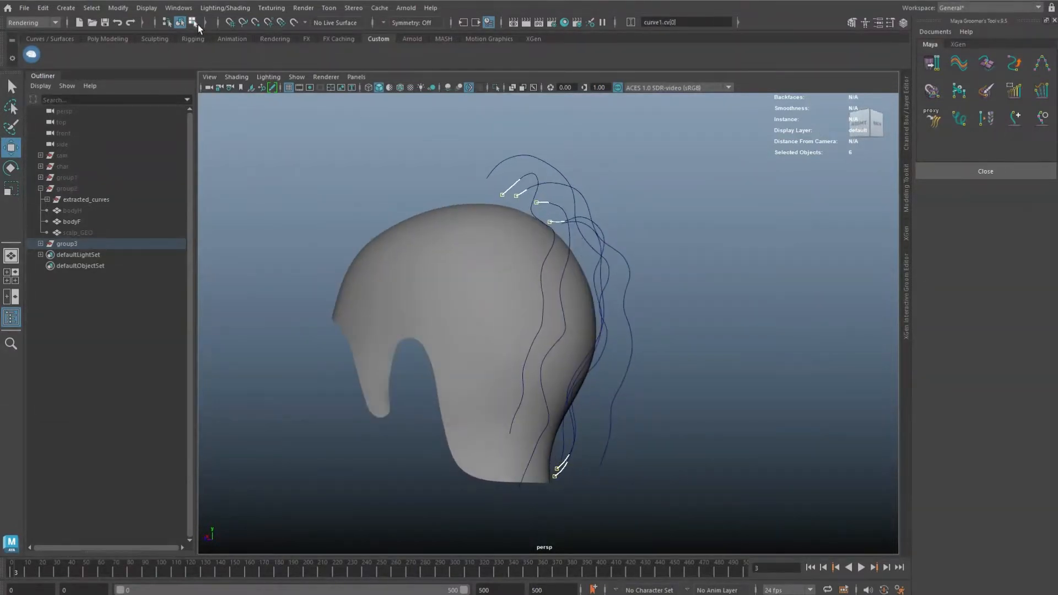
Step: Freeze the moved cube's transformations so its translate values reset to zero in place
click(107, 39)
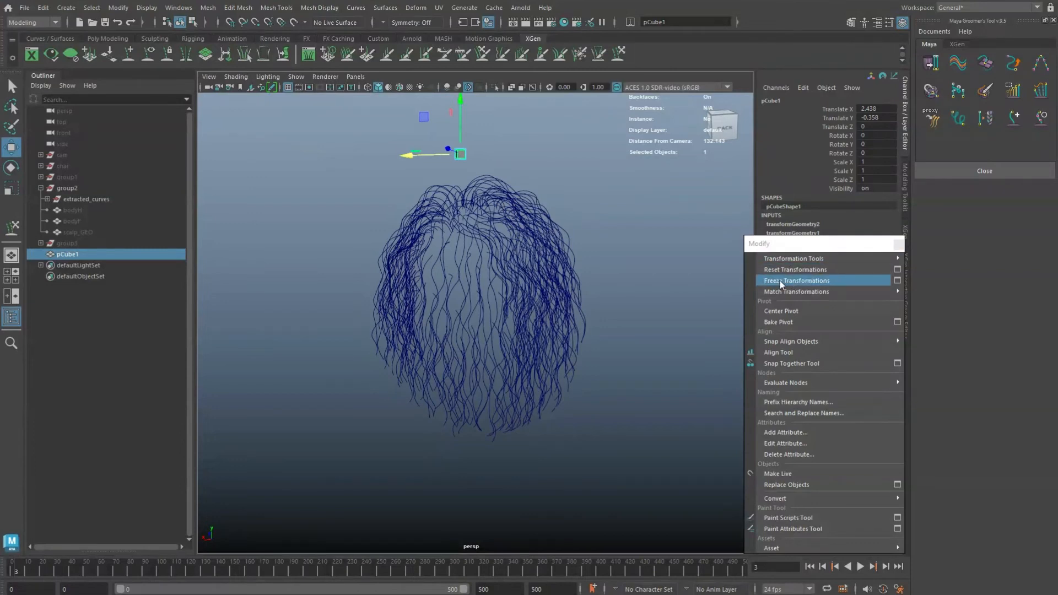
click(796, 280)
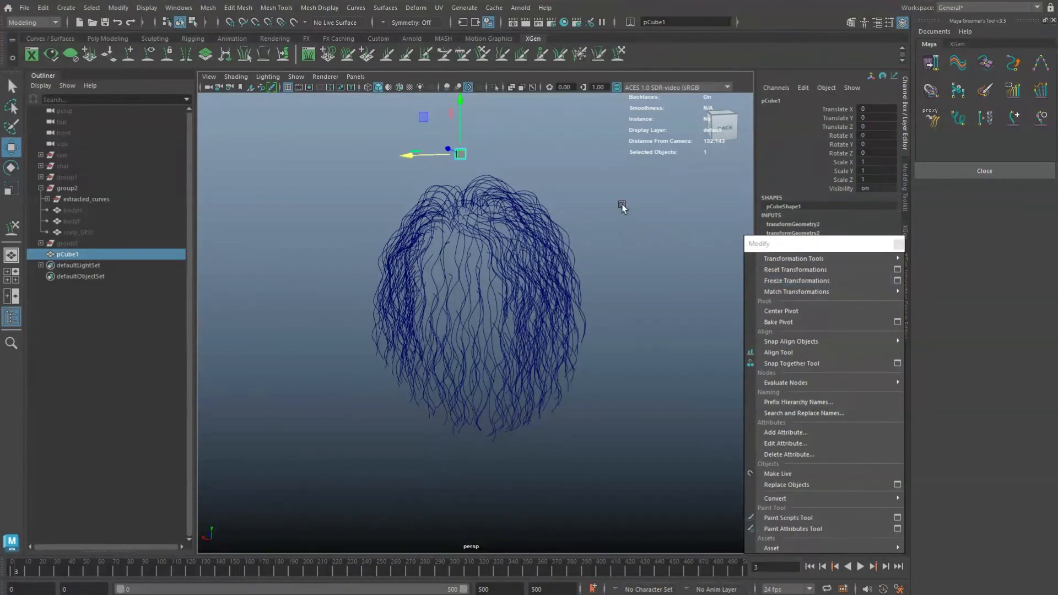